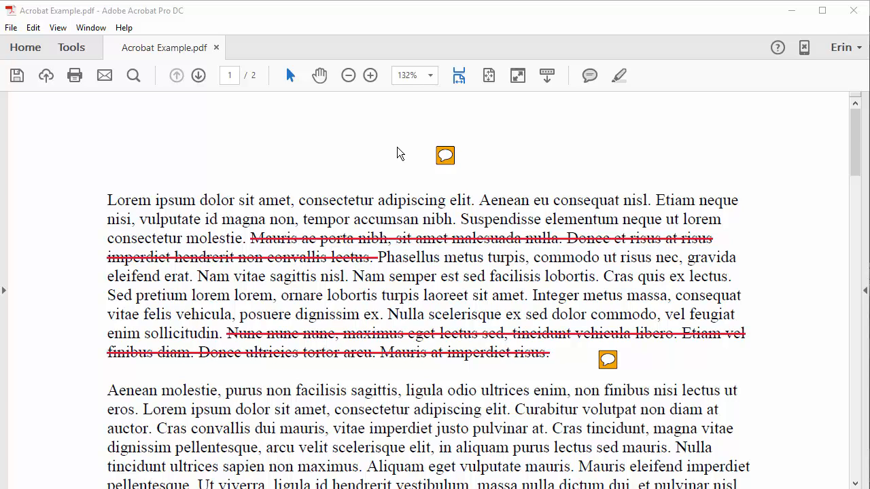
mouse_move(446, 155)
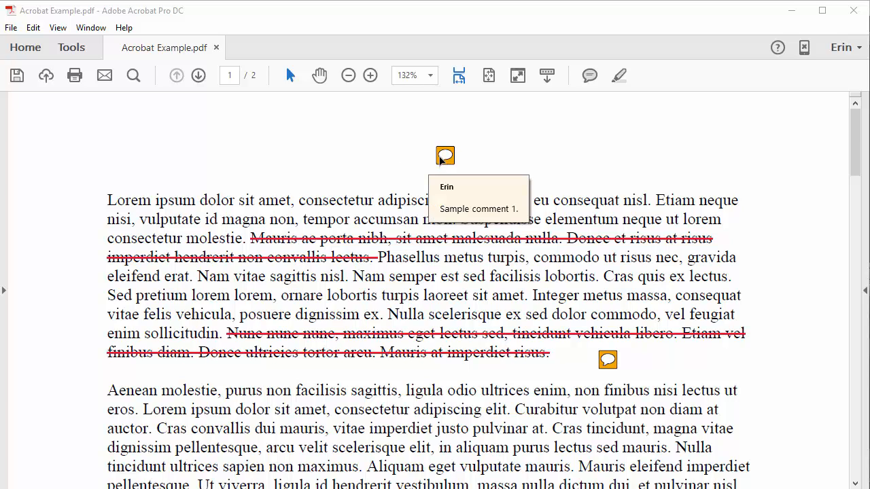
Show the comments pane from the first sticky note's context menu.
right_click(446, 155)
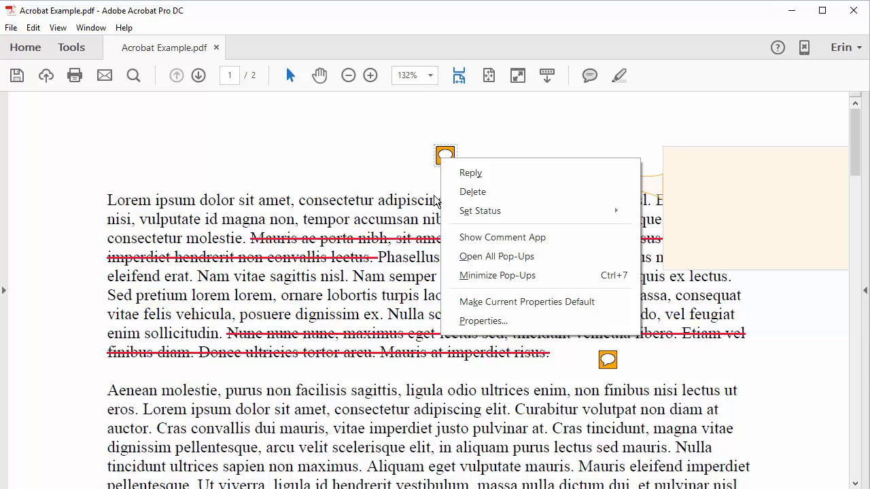
click(503, 236)
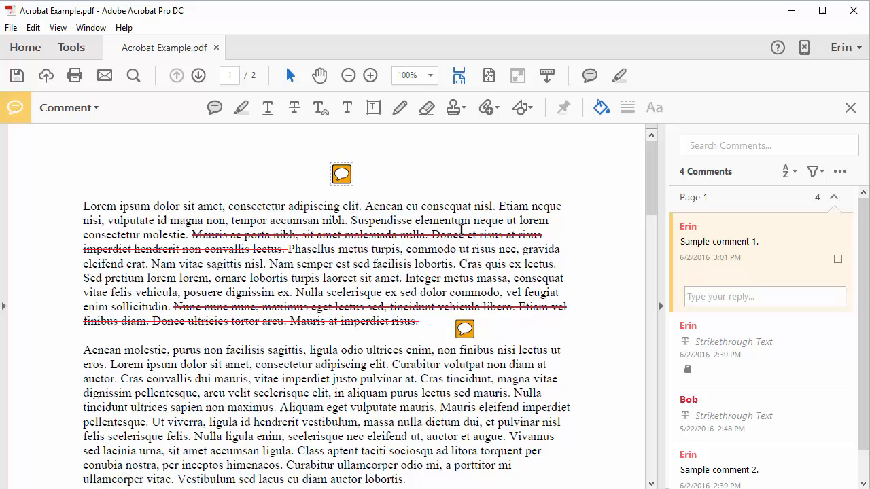
mouse_move(679, 206)
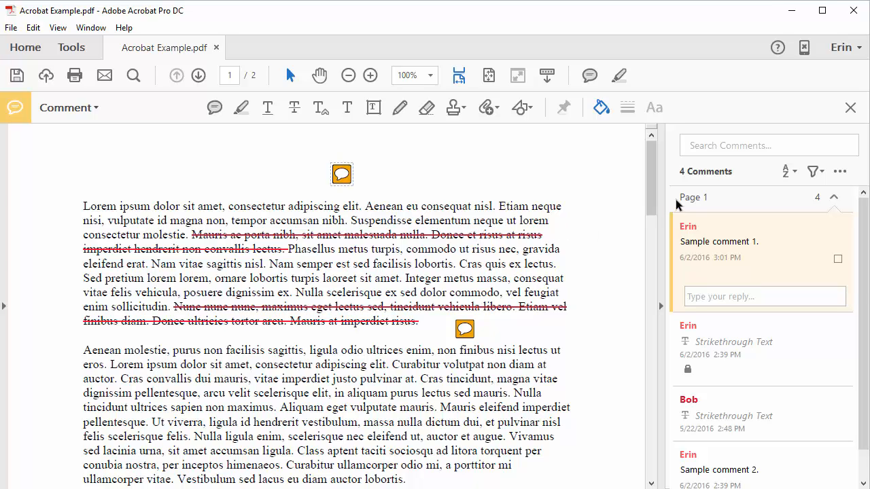
Sort the comment list by Author, grouping Bob's and Erin's comments.
click(790, 171)
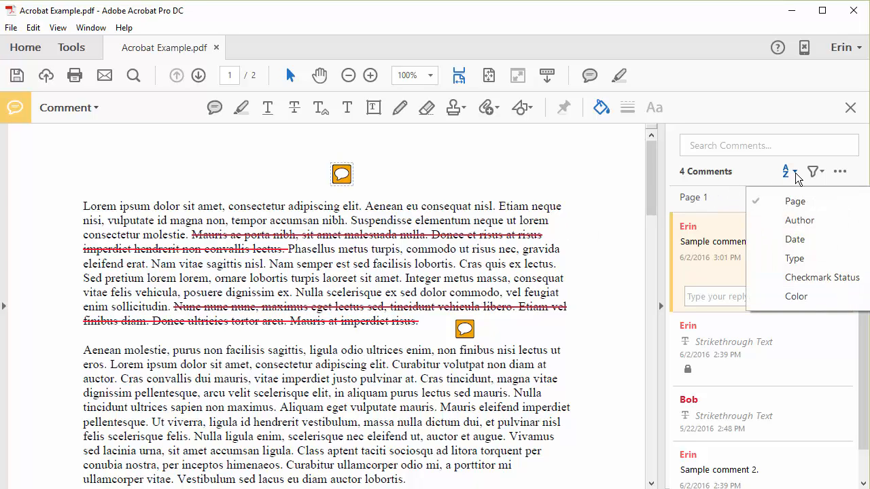
mouse_move(794, 178)
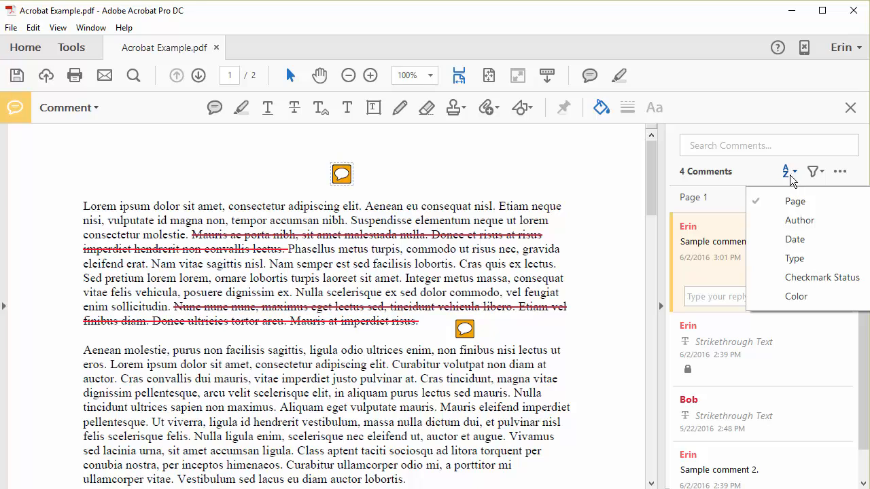
click(800, 220)
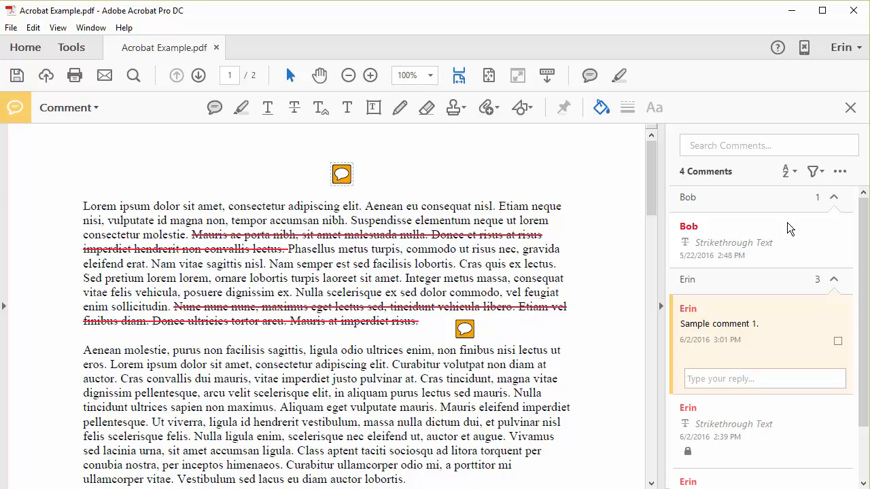
Filter the comment list by reviewer Erin so only her three comments show.
click(813, 171)
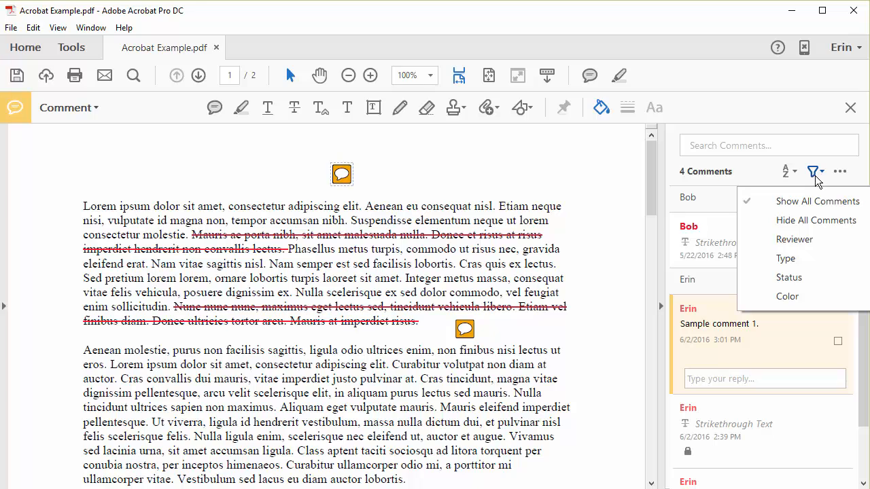
mouse_move(815, 220)
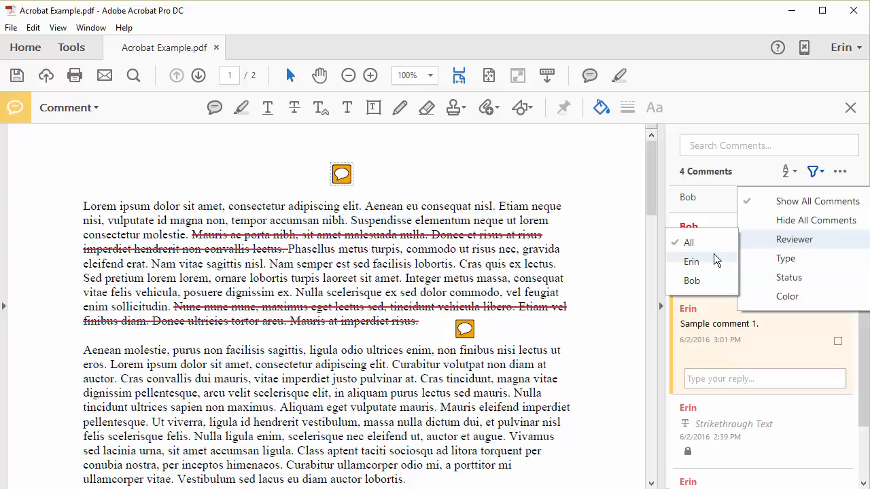
click(690, 261)
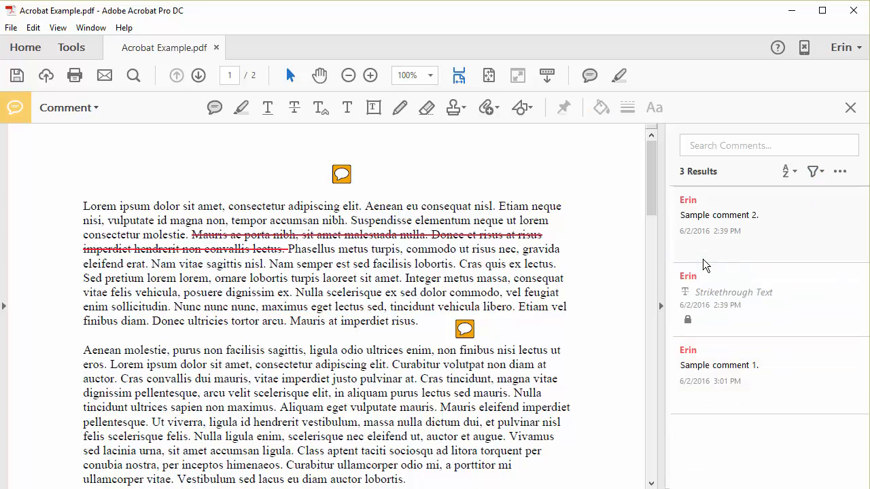
mouse_move(653, 251)
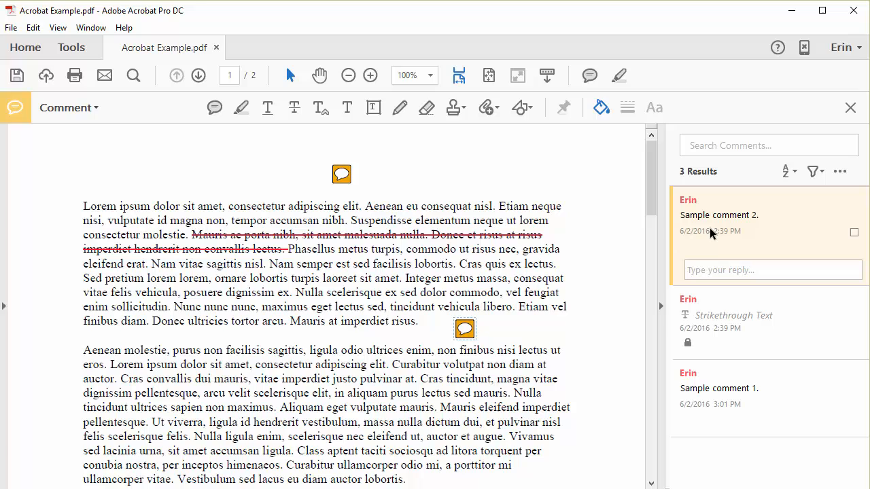
mouse_move(595, 362)
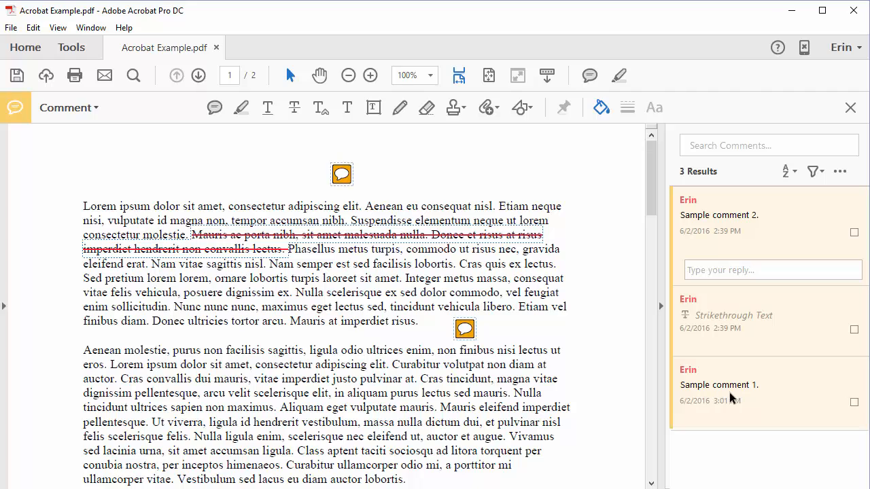
mouse_move(712, 386)
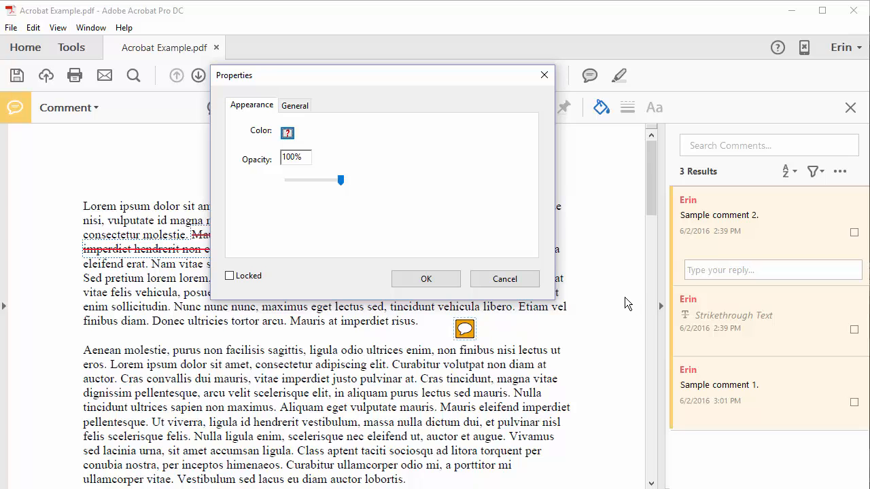
mouse_move(394, 166)
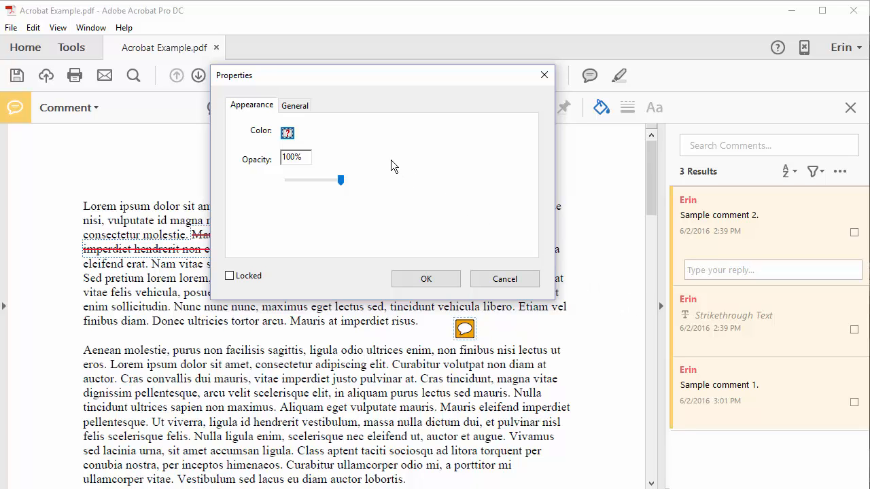
Set the Author to 'Editor 1' in the General tab and confirm the Properties dialog.
click(294, 106)
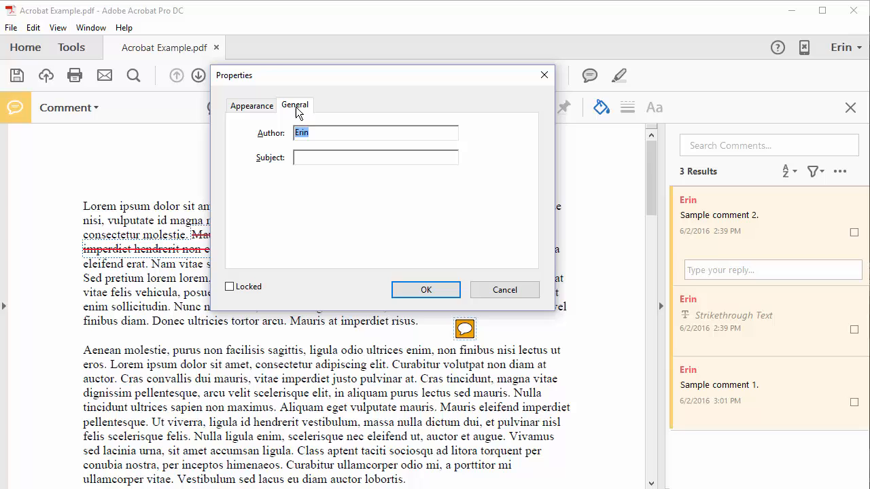
mouse_move(283, 126)
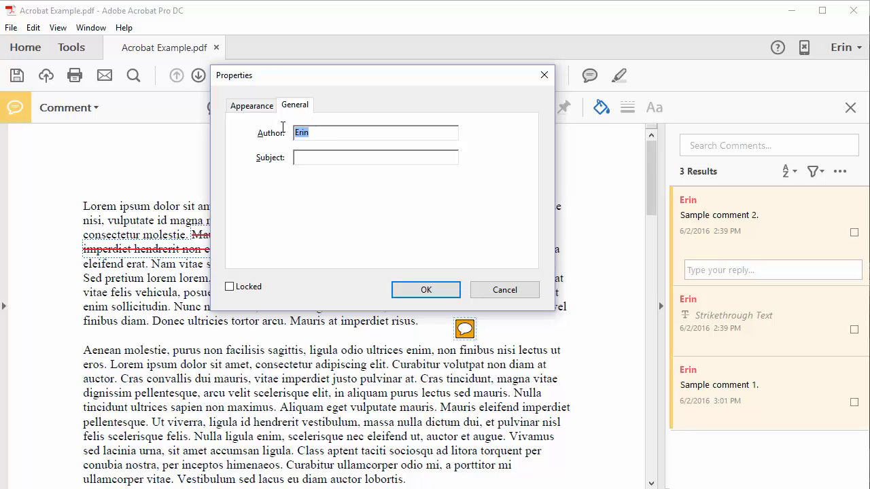
text(Editor 1)
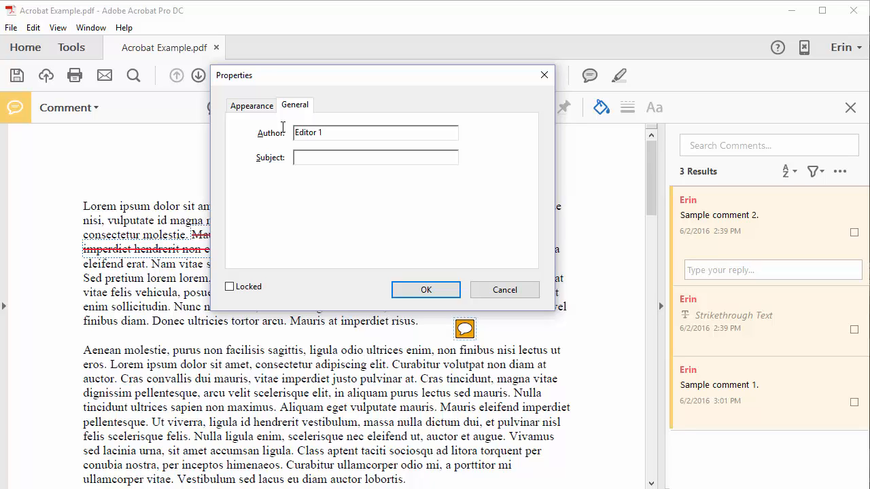
click(427, 289)
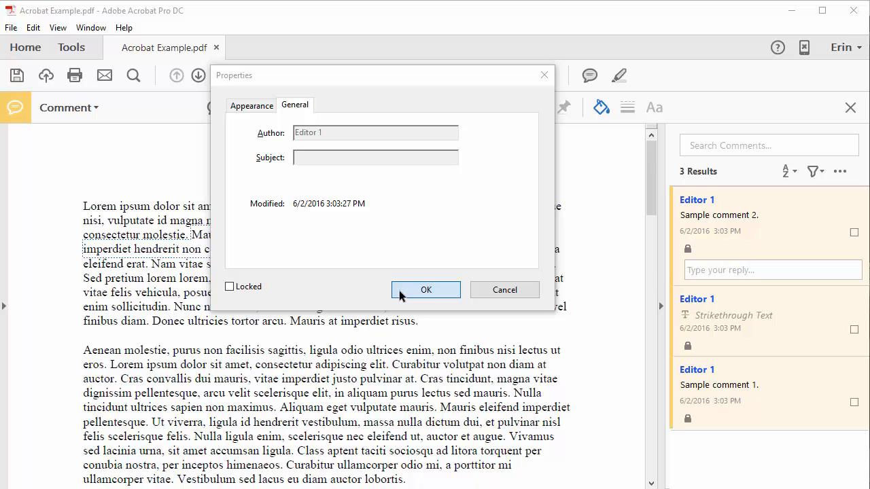
click(425, 290)
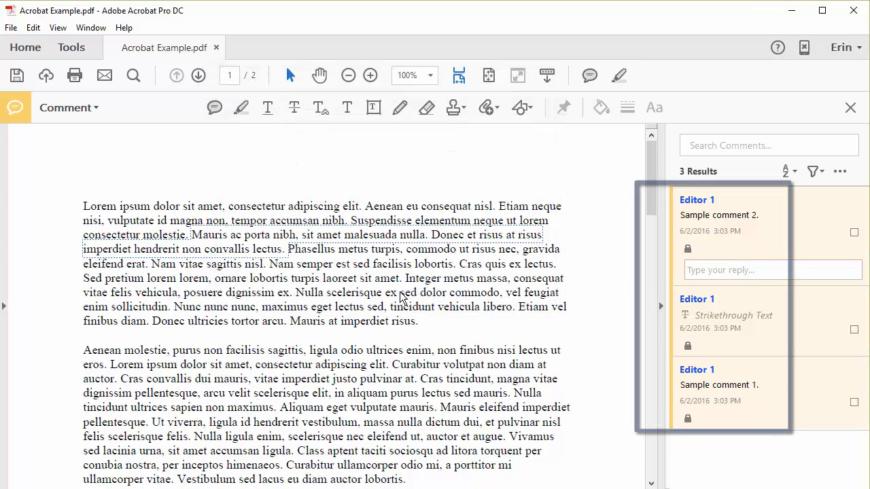